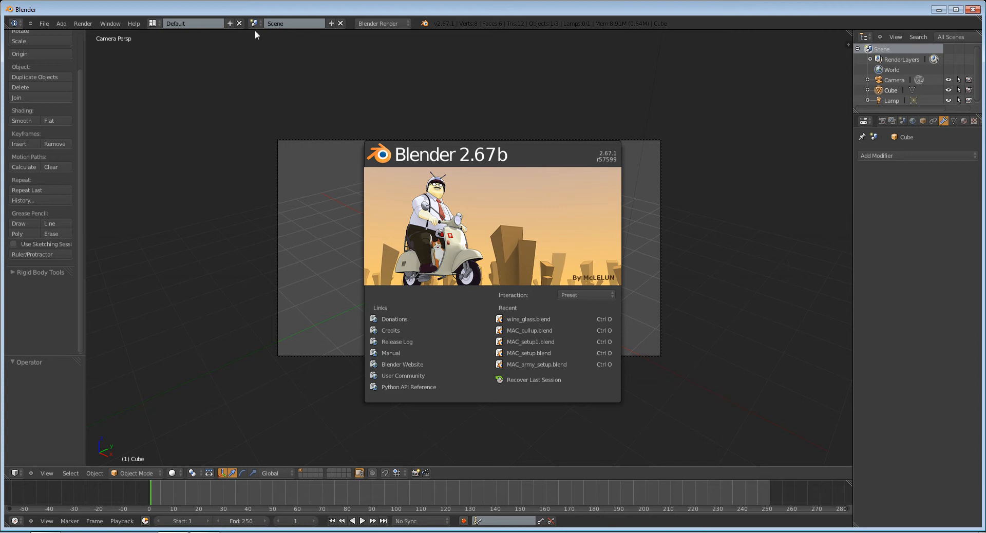
# Switch the screen layout to Video Editing.
pyautogui.click(153, 23)
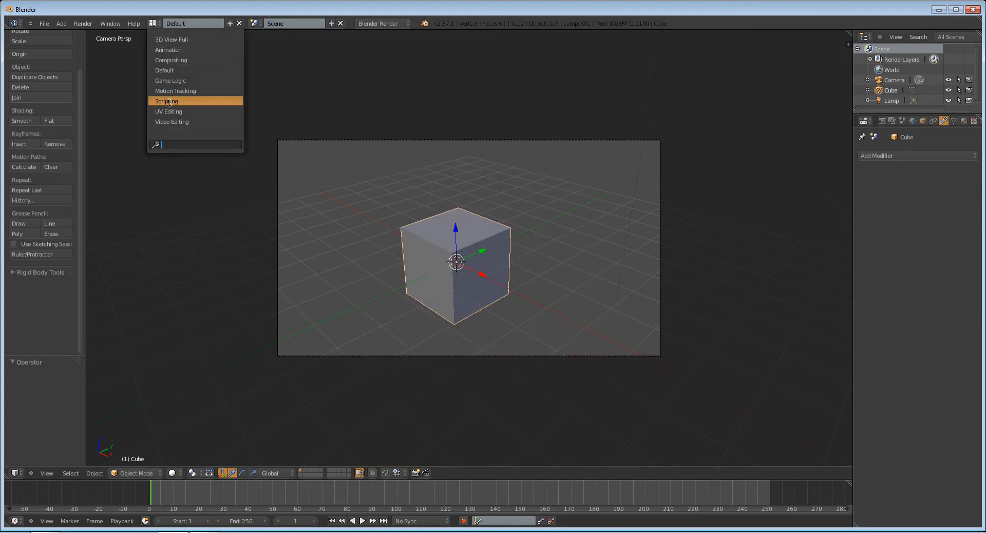
pyautogui.click(168, 111)
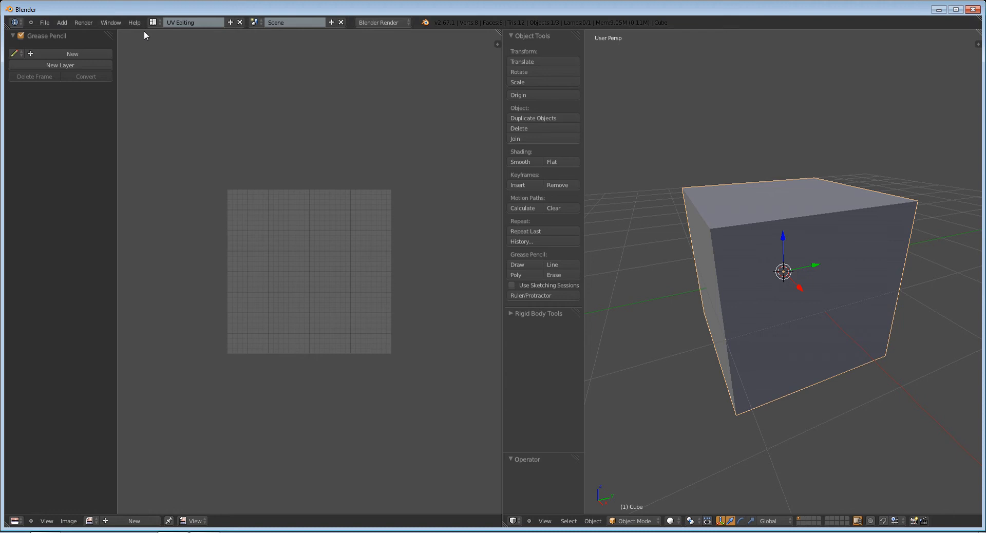
pyautogui.click(197, 22)
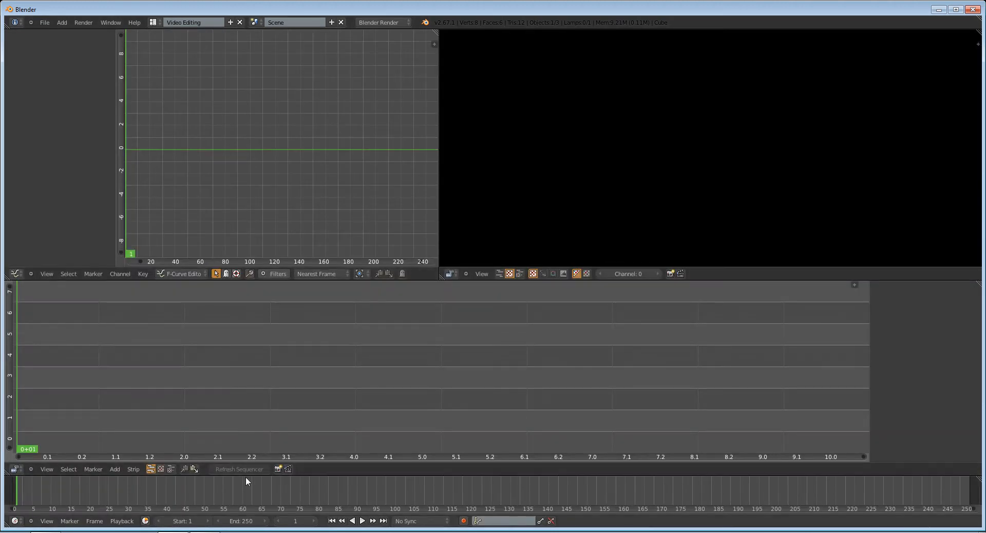
# Add the 00031.MTS clip to the sequencer as a movie strip.
pyautogui.click(115, 469)
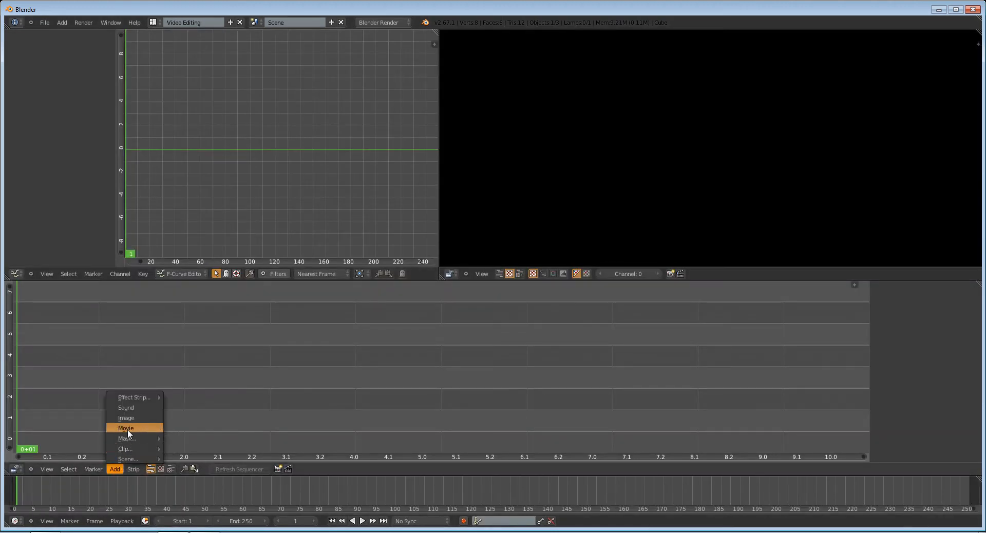
pyautogui.click(126, 429)
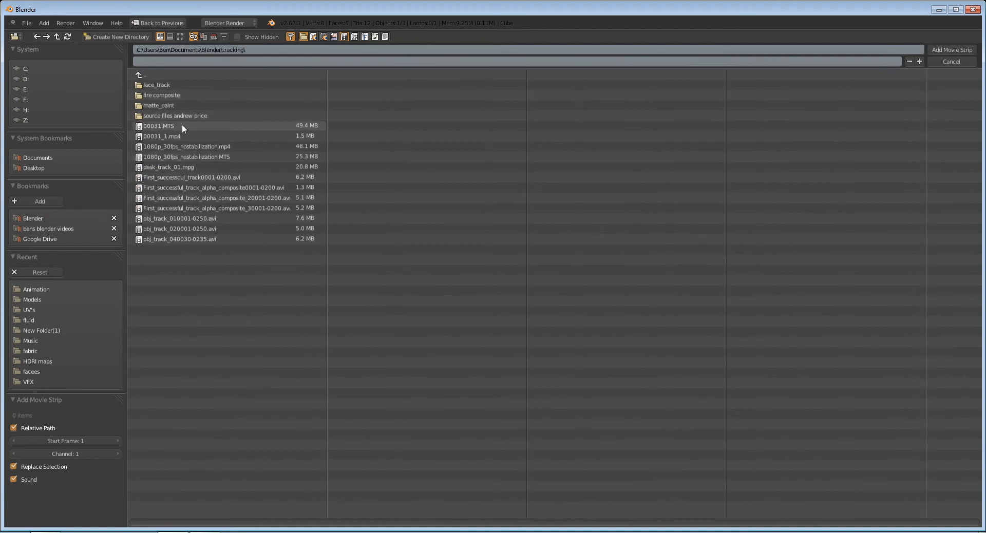
pyautogui.click(158, 126)
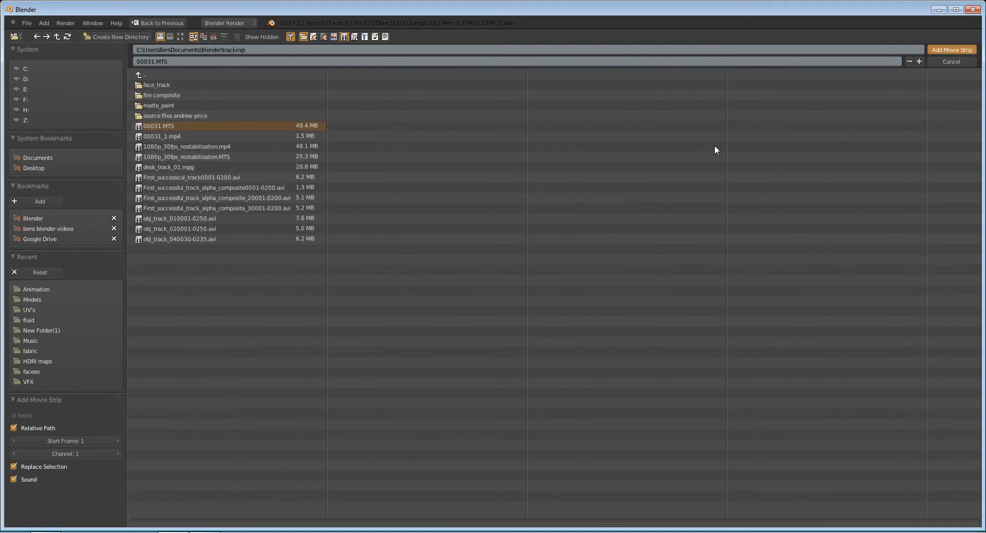
pyautogui.click(954, 50)
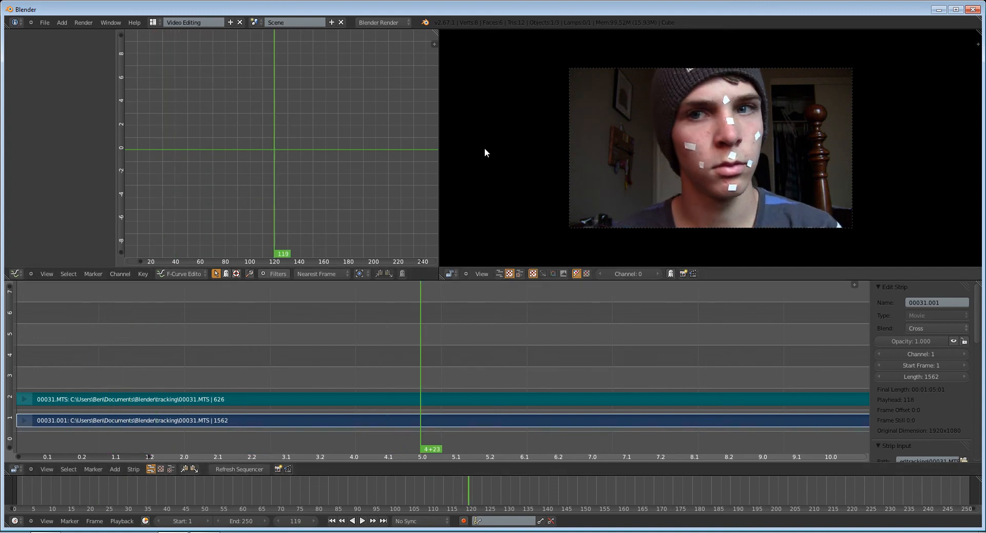
# Switch back to the Default layout and delete the cube, keeping camera and lamp.
pyautogui.click(156, 23)
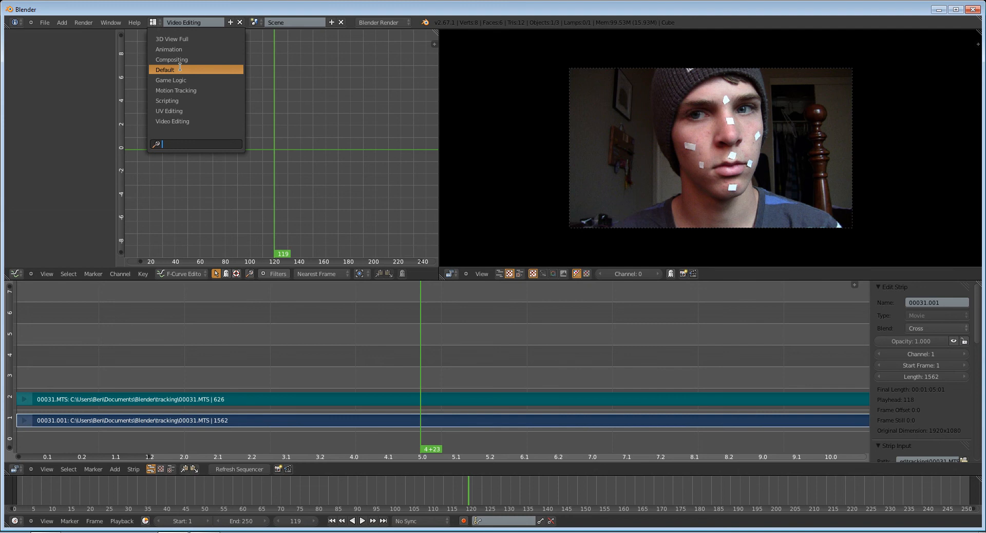
pyautogui.click(166, 70)
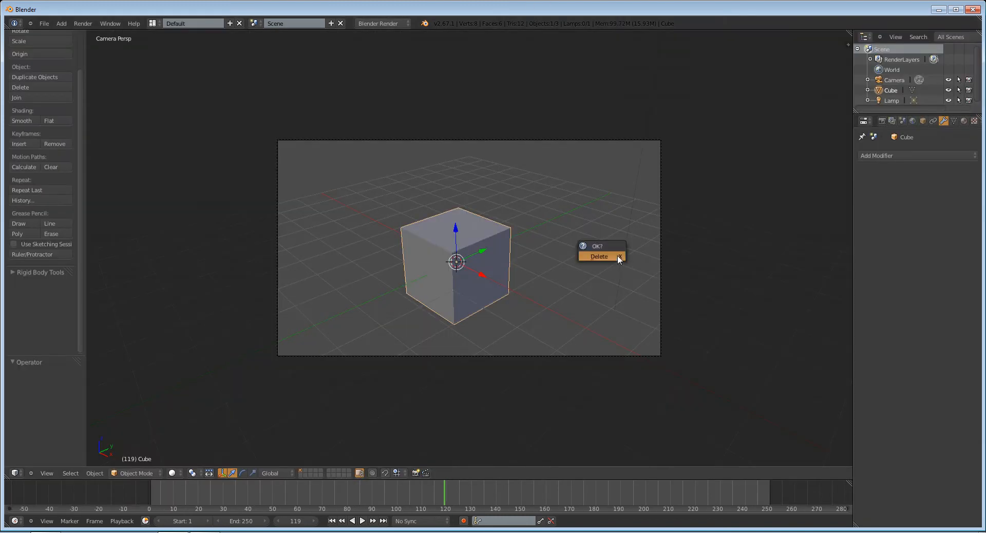
pyautogui.click(599, 257)
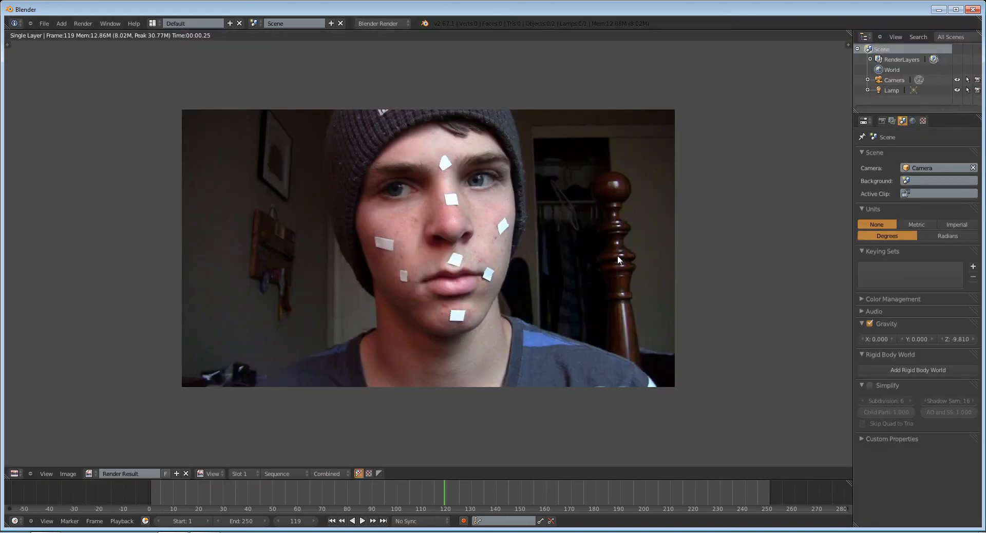
pyautogui.moveTo(787, 277)
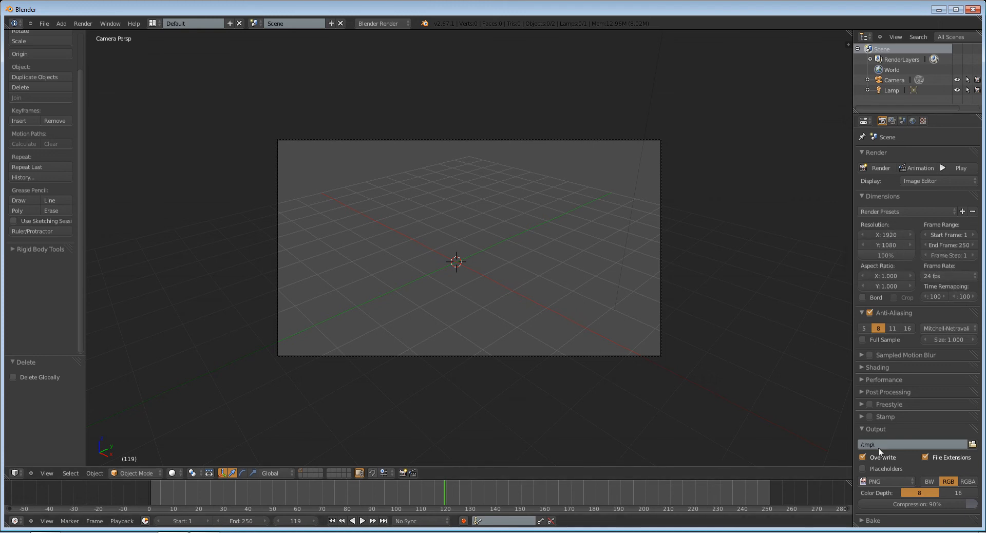
pyautogui.click(884, 496)
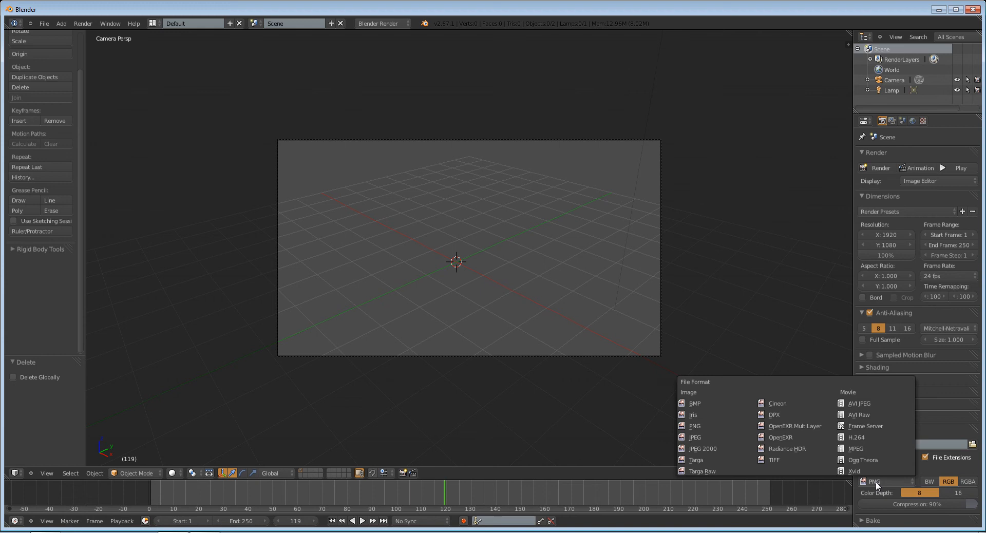
pyautogui.moveTo(696, 438)
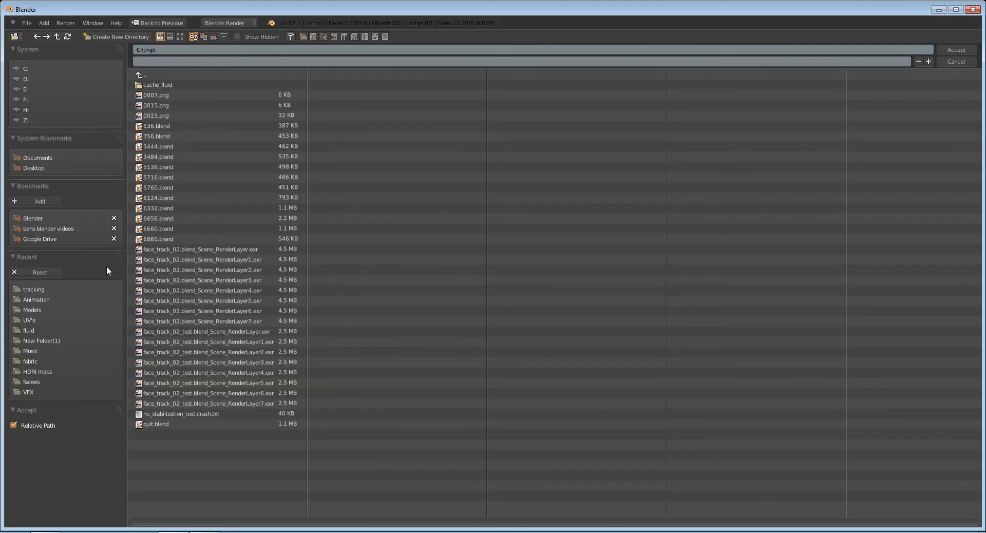
pyautogui.click(32, 218)
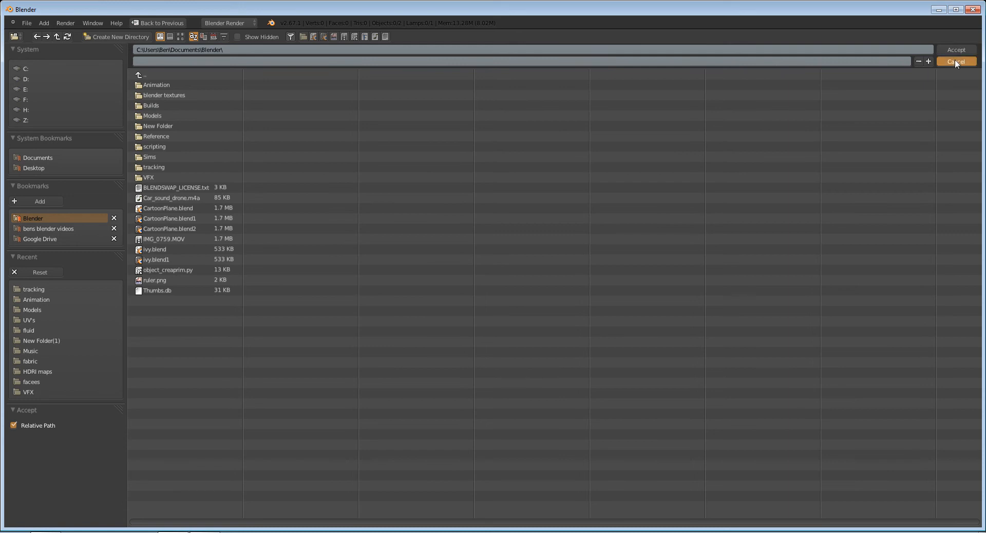
pyautogui.click(954, 61)
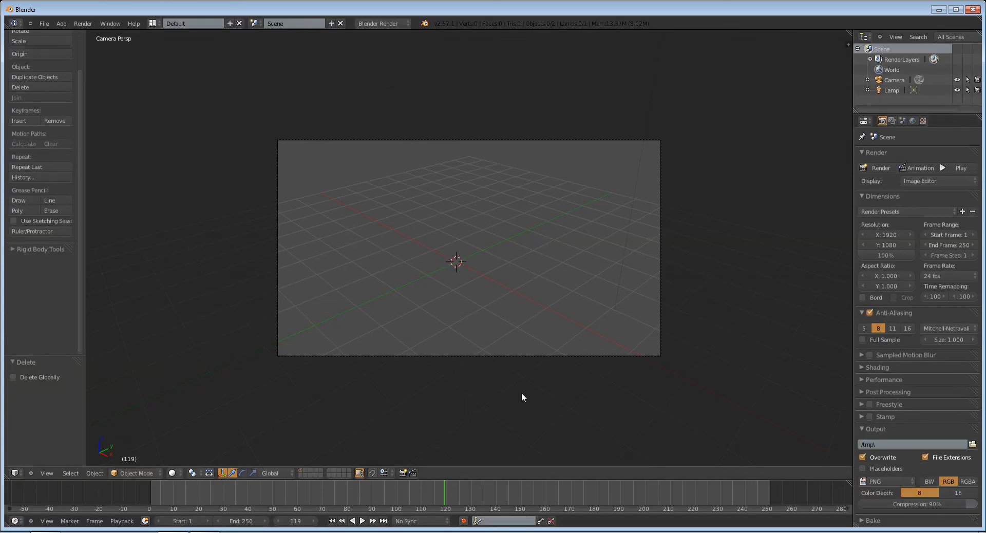
pyautogui.moveTo(243, 170)
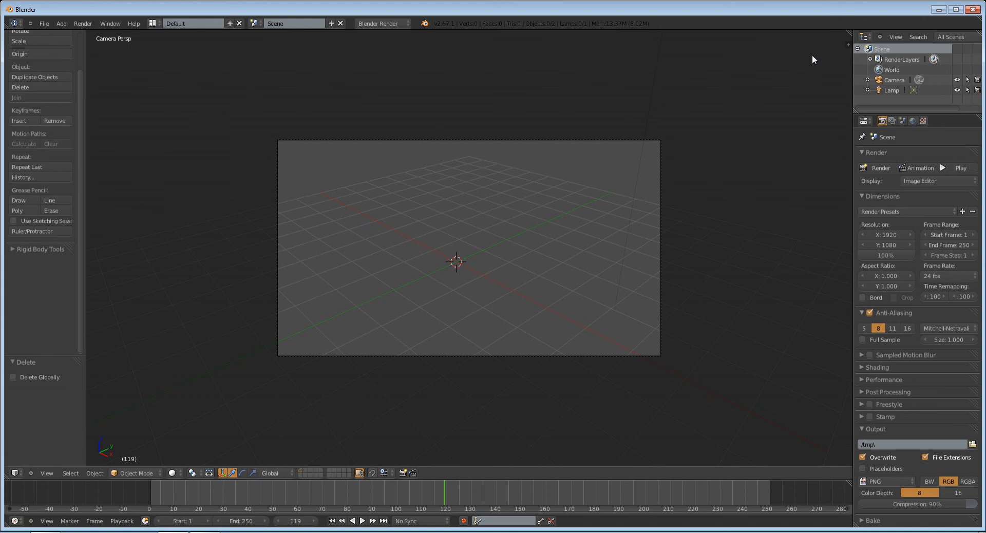
pyautogui.moveTo(984, 216)
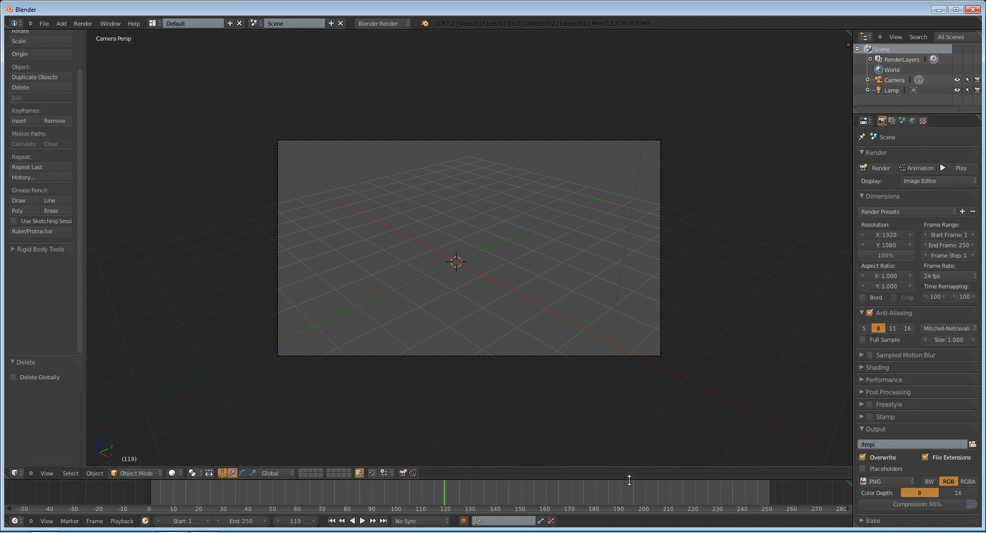
pyautogui.moveTo(153, 24)
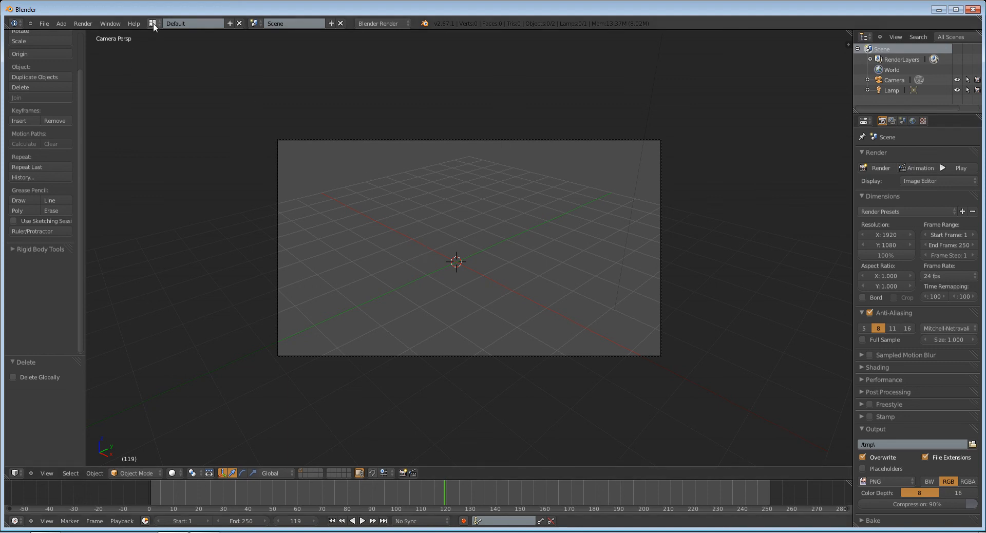
pyautogui.click(152, 23)
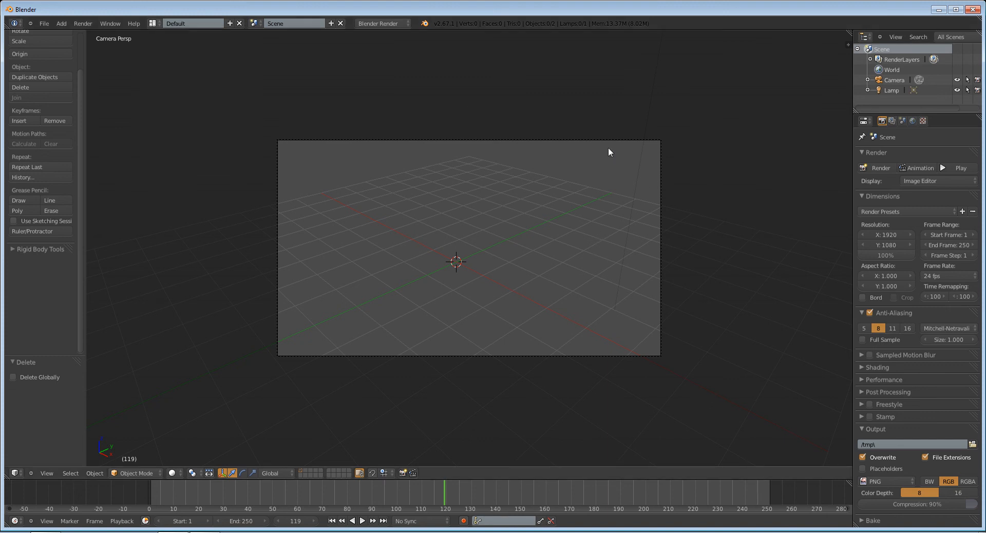
pyautogui.moveTo(415, 425)
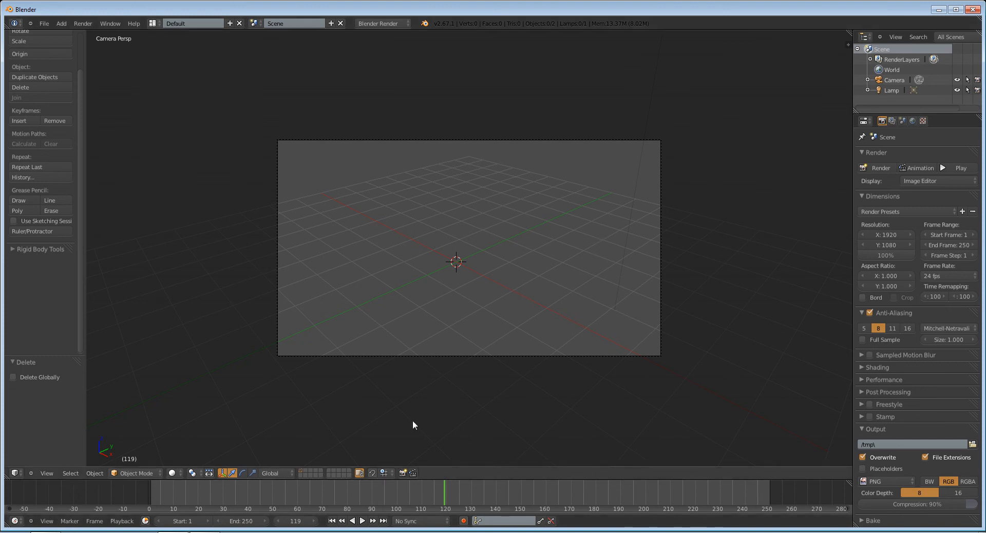
pyautogui.moveTo(478, 489)
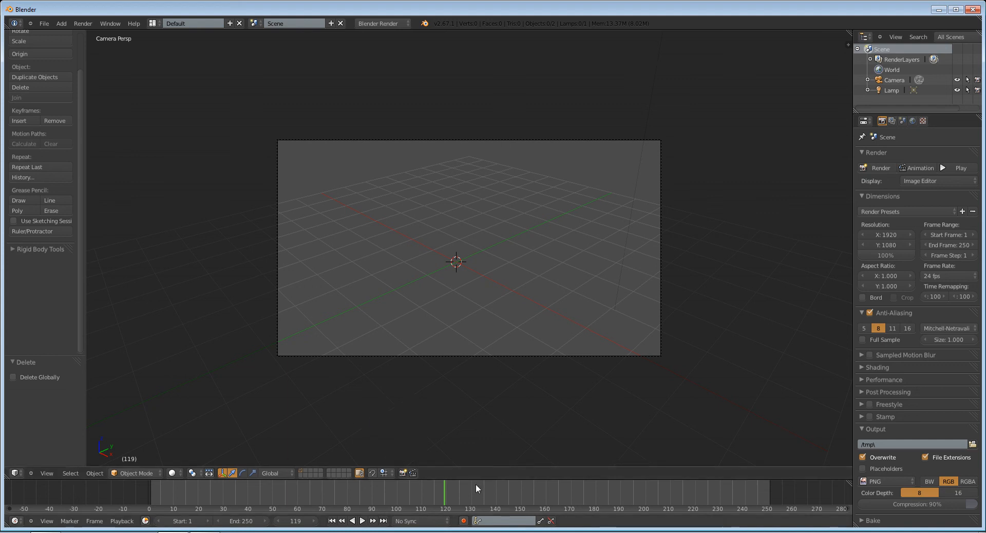
pyautogui.moveTo(334, 369)
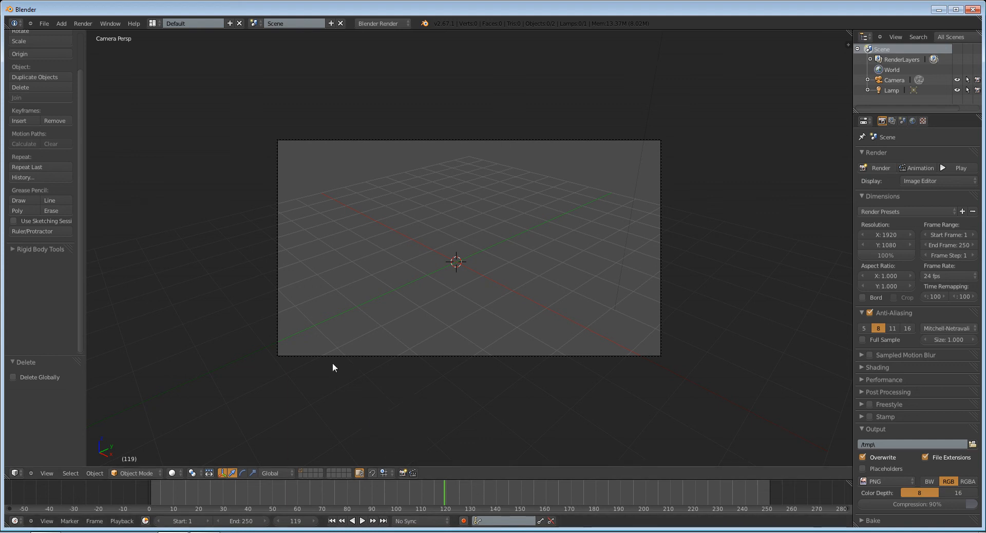
pyautogui.moveTo(451, 386)
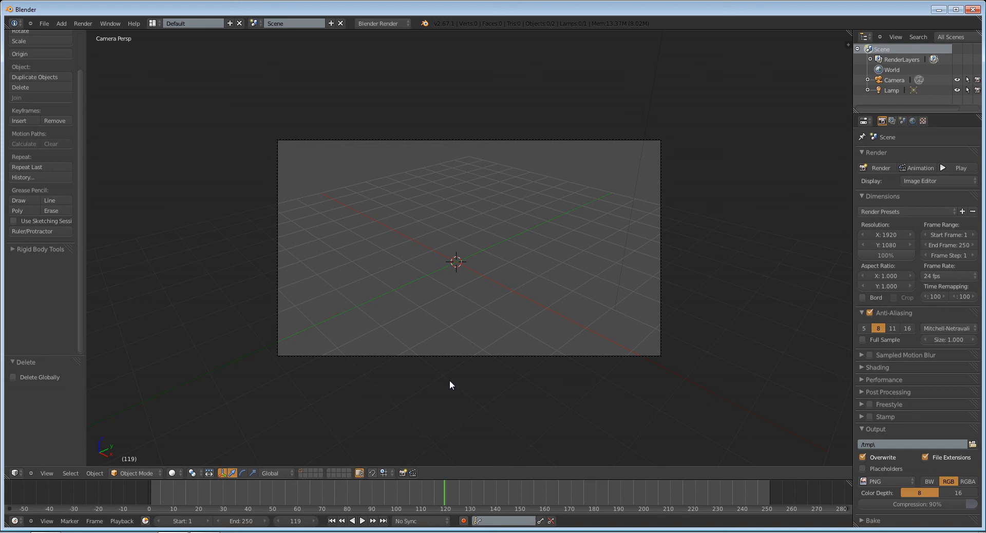